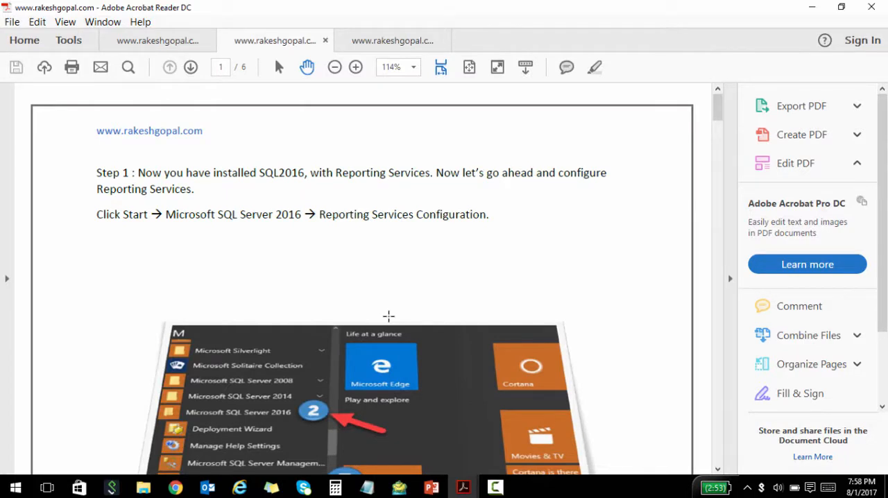
- Scroll the Reporting Services guide from Step 1 through pages 2 and 3 to Step 5
scroll(down, 3)
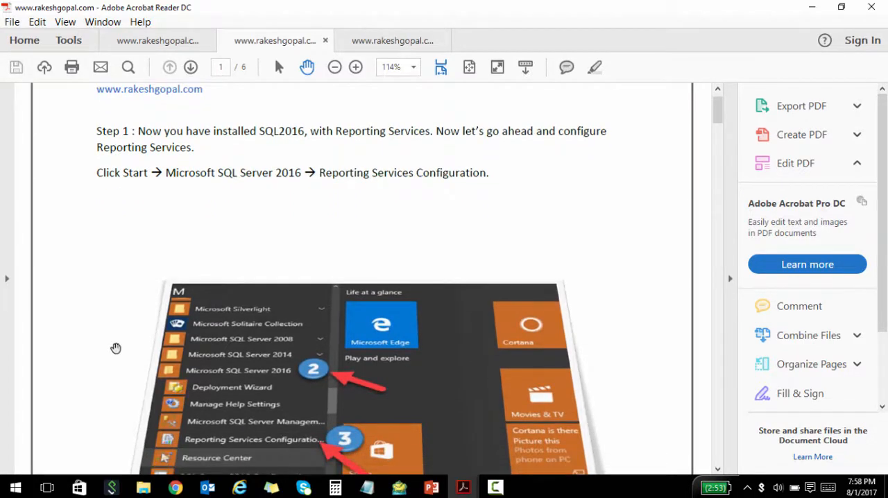
scroll(down, 3)
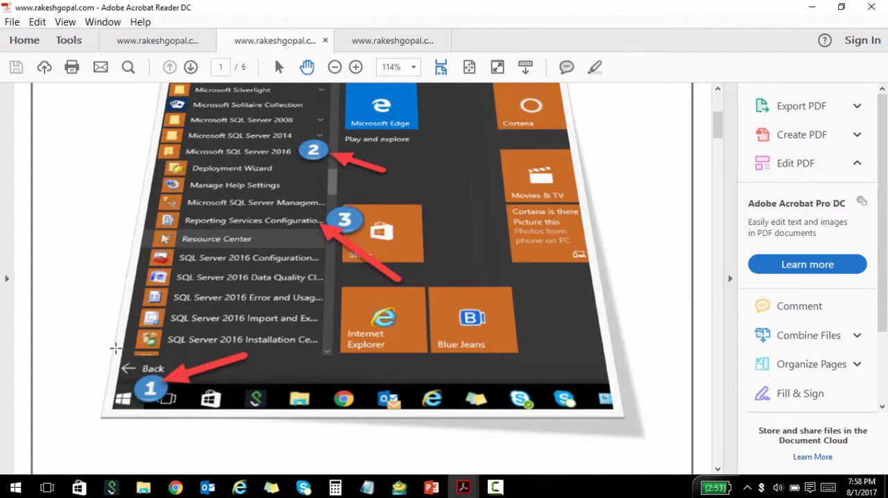
scroll(down, 3)
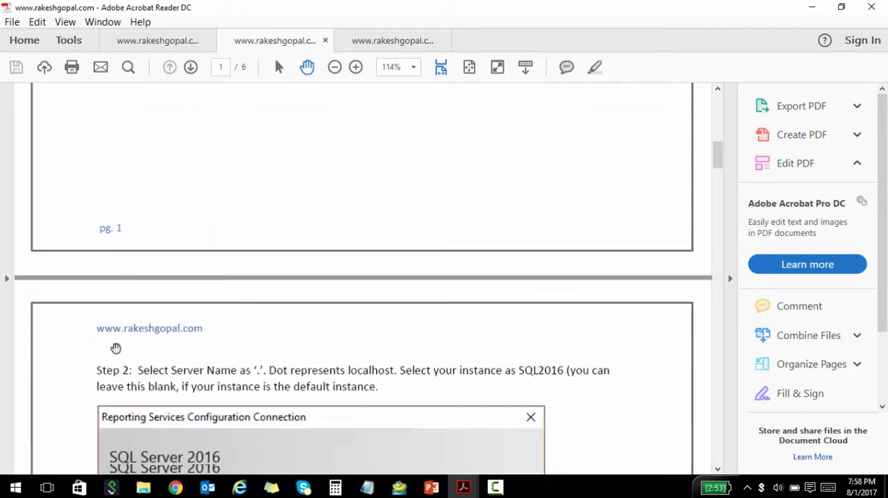
scroll(down, 3)
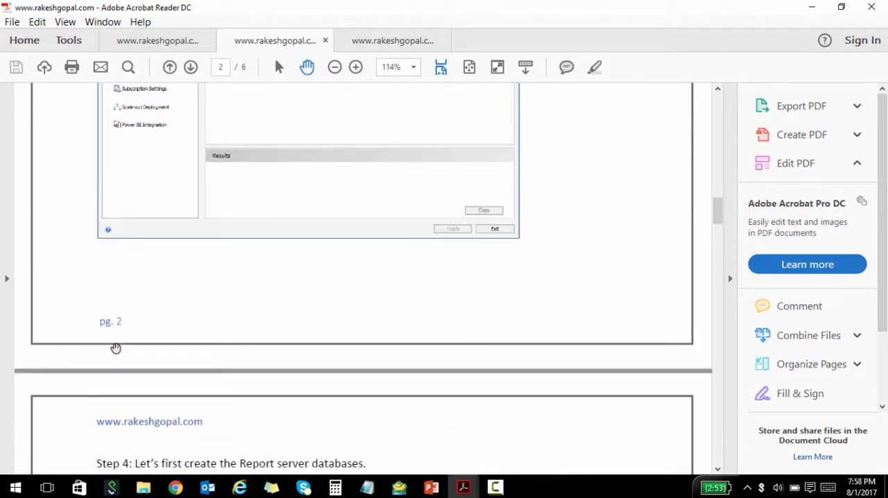
scroll(down, 3)
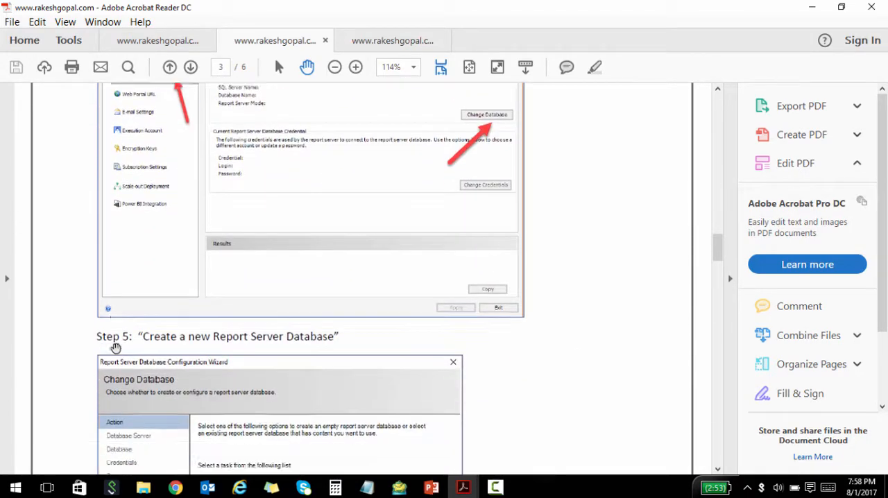
scroll(down, 3)
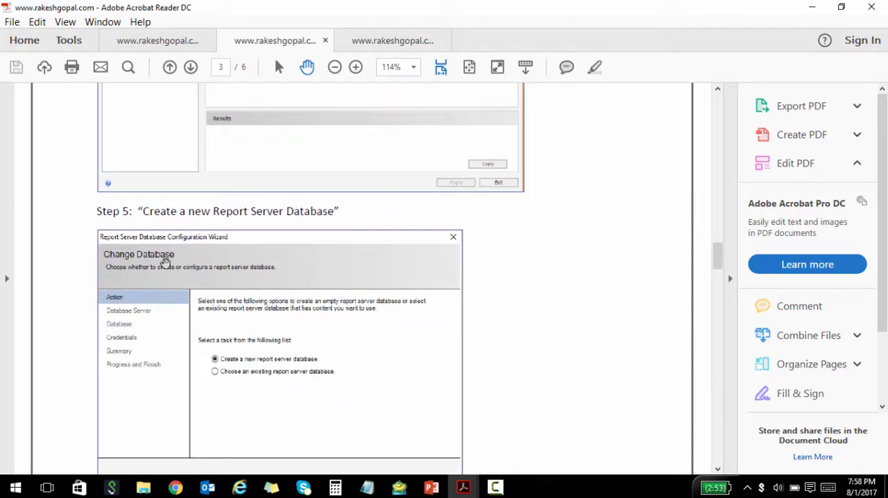
- Switch to the SQL Server install guide and scroll to Step 2: Register and Download SQL
click(158, 40)
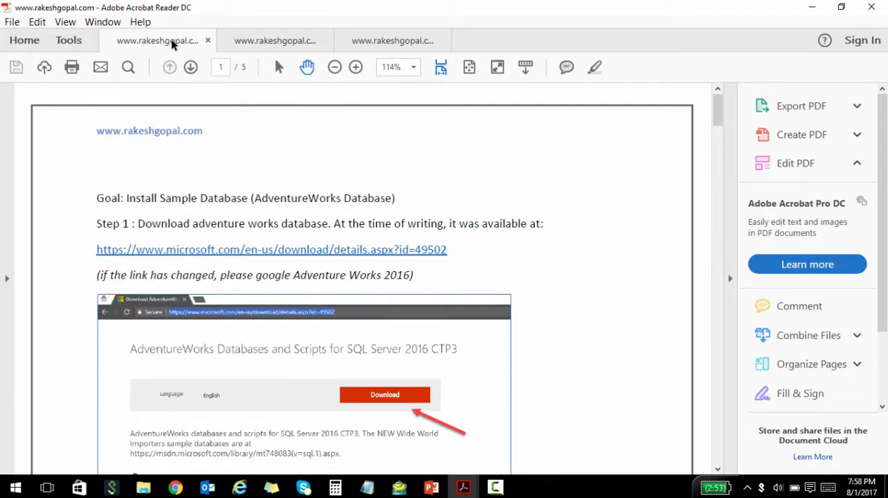
click(391, 40)
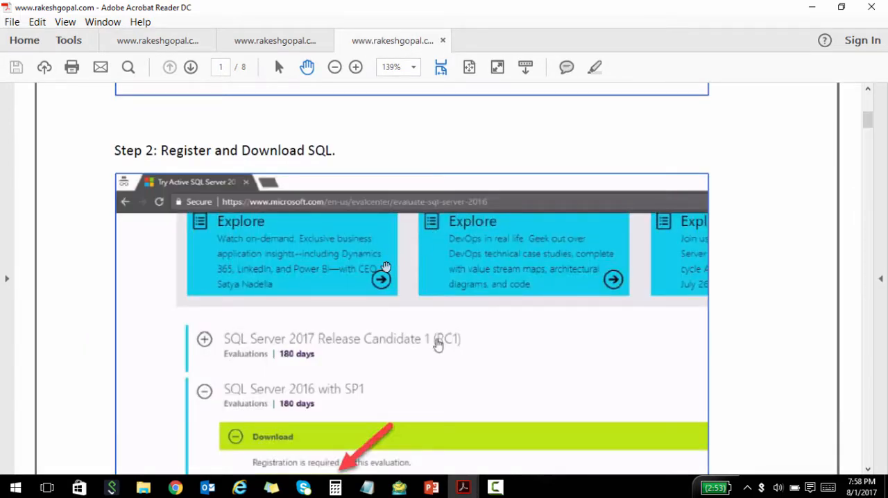
scroll(up, 3)
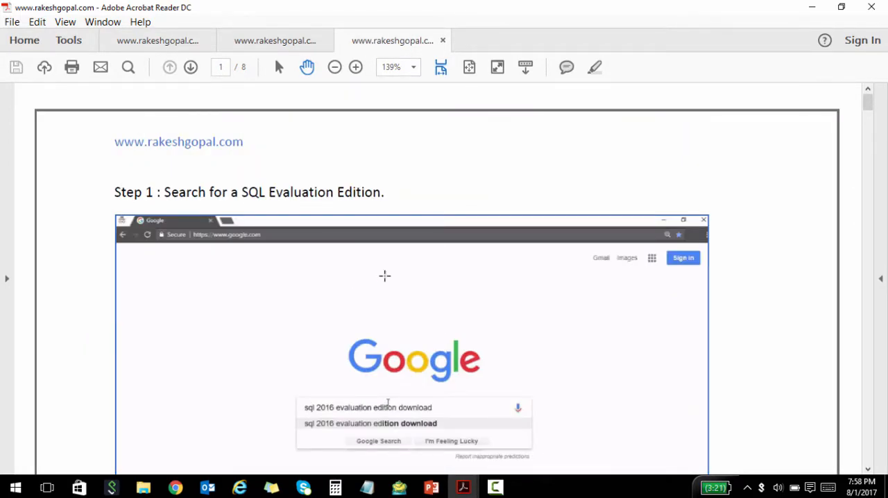
scroll(down, 3)
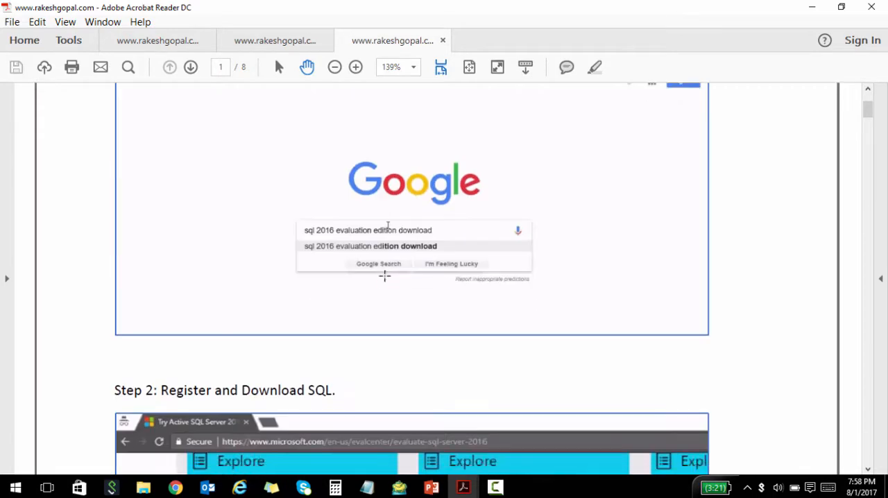
scroll(down, 3)
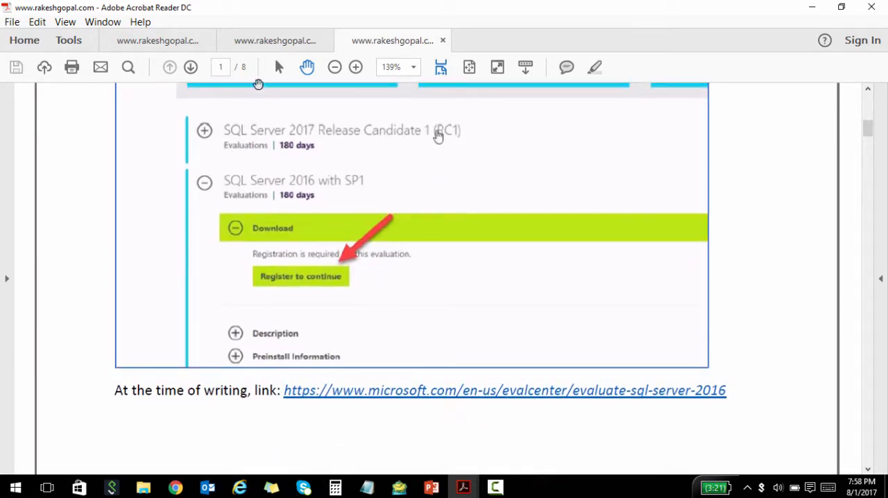
- Skim the Reporting Services guide to page 6, then view AdventureWorks Step 2: Download the Database
click(275, 40)
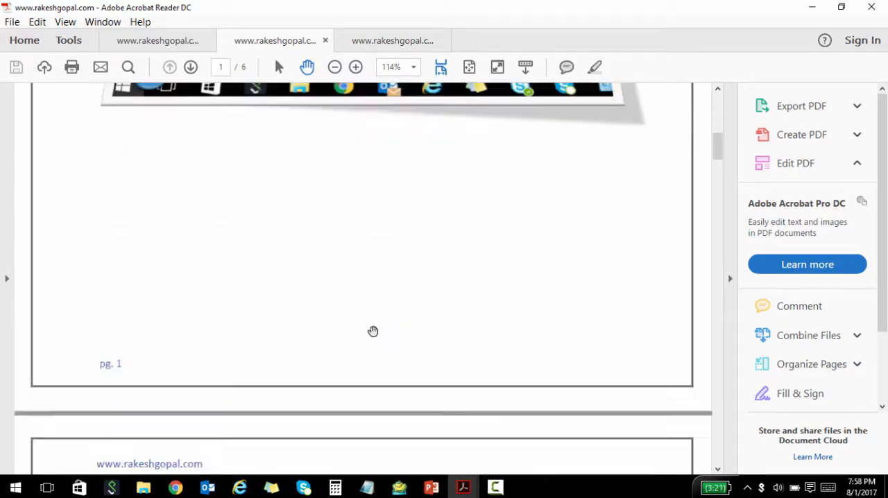
scroll(down, 3)
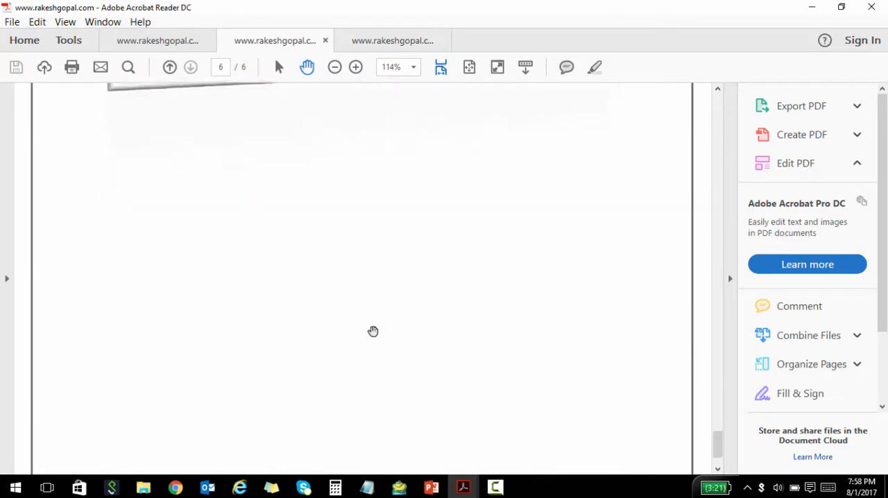
click(158, 39)
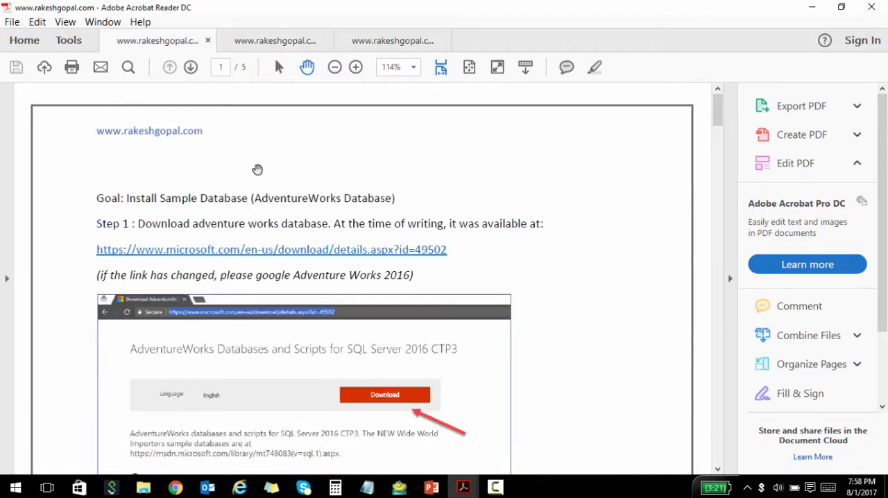
scroll(down, 3)
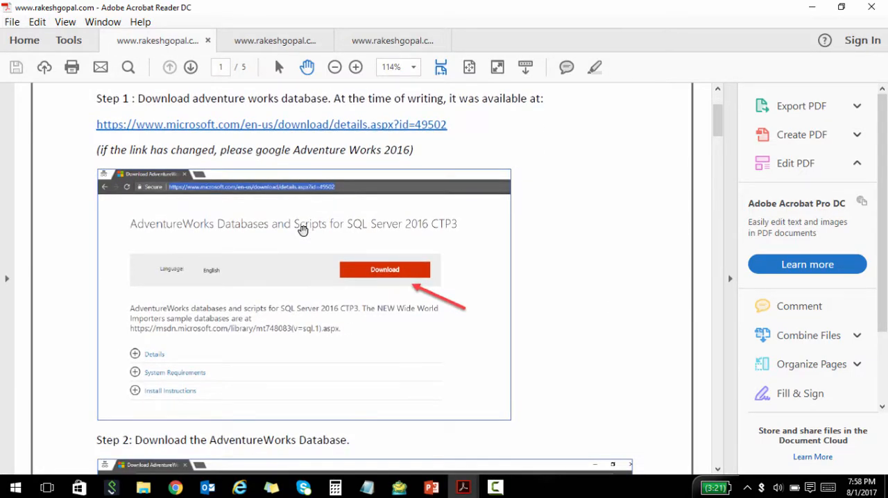
scroll(down, 3)
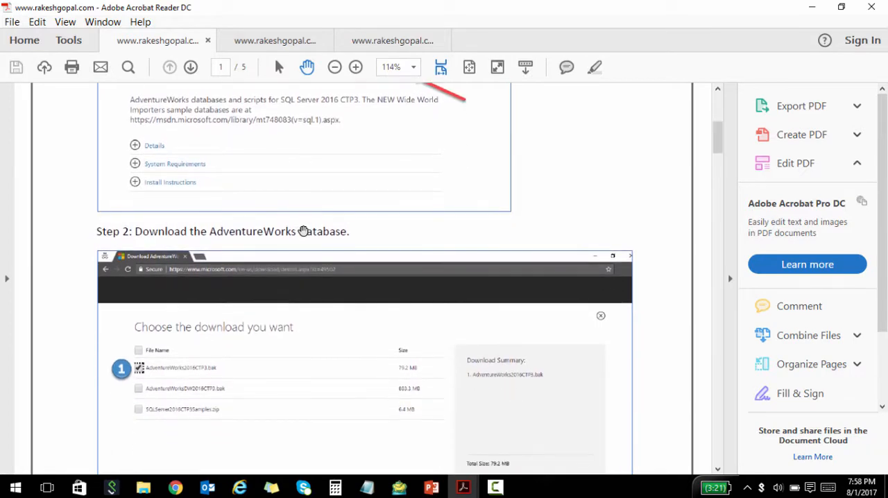